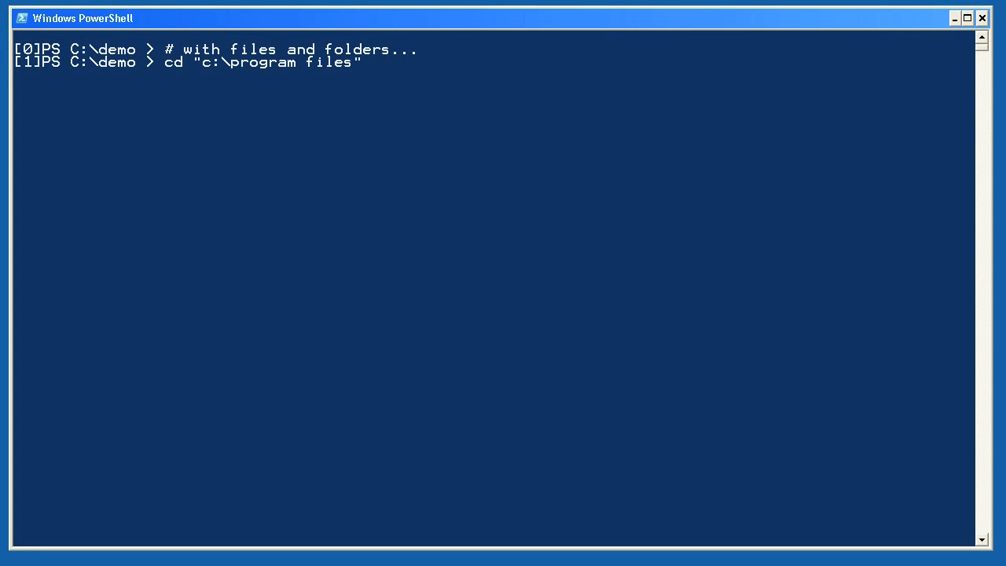
Run gci -recurse -filter "*.dll" to list DLLs beneath Program Files.
{"action": "type", "text": "gci -recurse -filter \"*.dll\""}
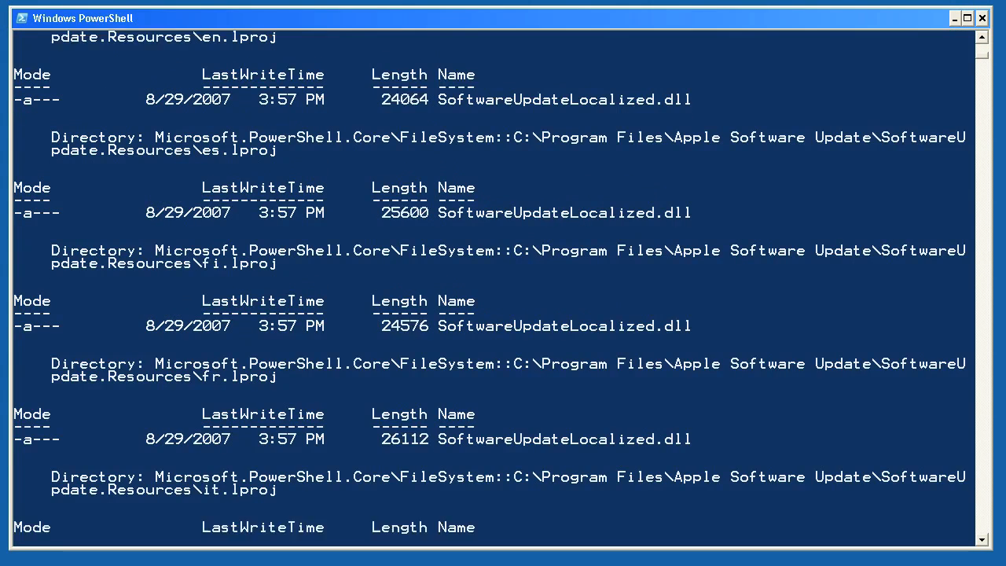
Scroll through the DLL listing until it ends at Windows NT and the prompt returns.
{"action": "scroll", "scroll_direction": "down", "scroll_amount": 3}
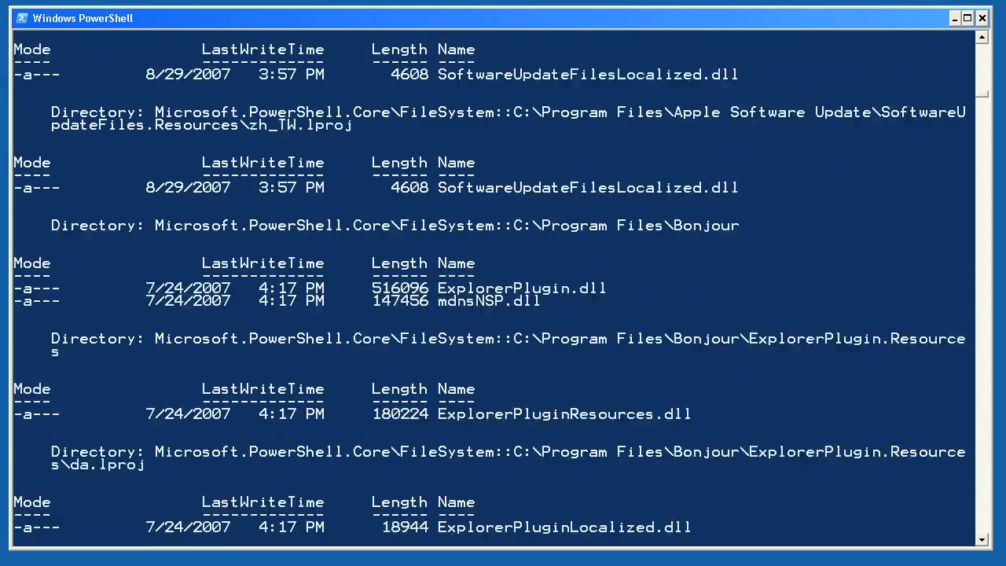
{"action": "scroll", "scroll_direction": "down", "scroll_amount": 3}
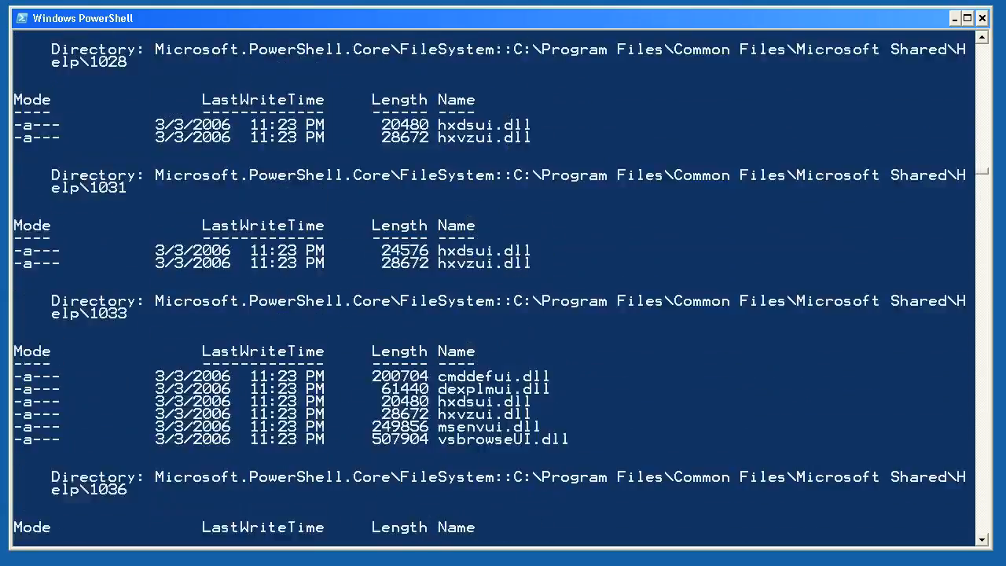
{"action": "scroll", "scroll_direction": "down", "scroll_amount": 3}
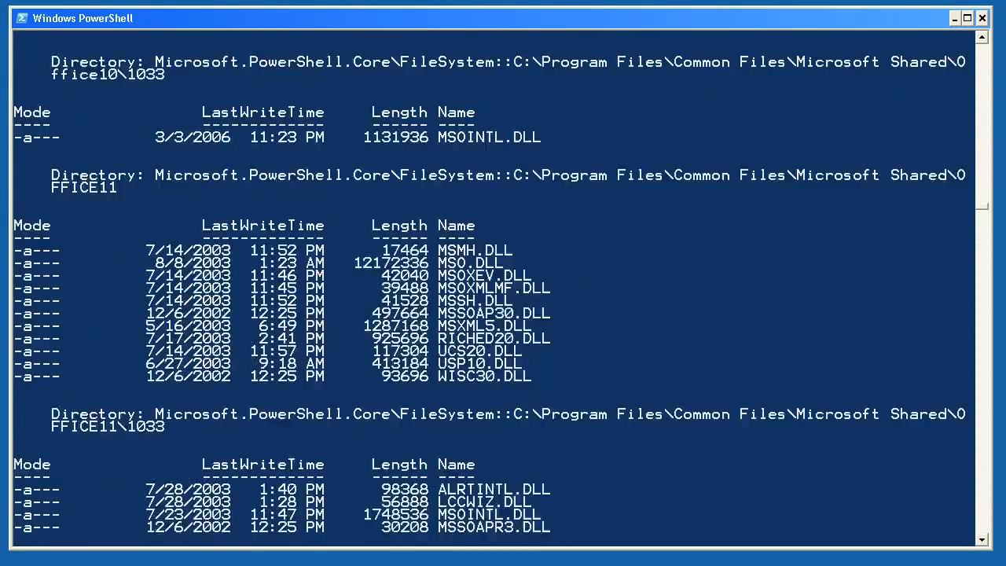
{"action": "scroll", "scroll_direction": "down", "scroll_amount": 3}
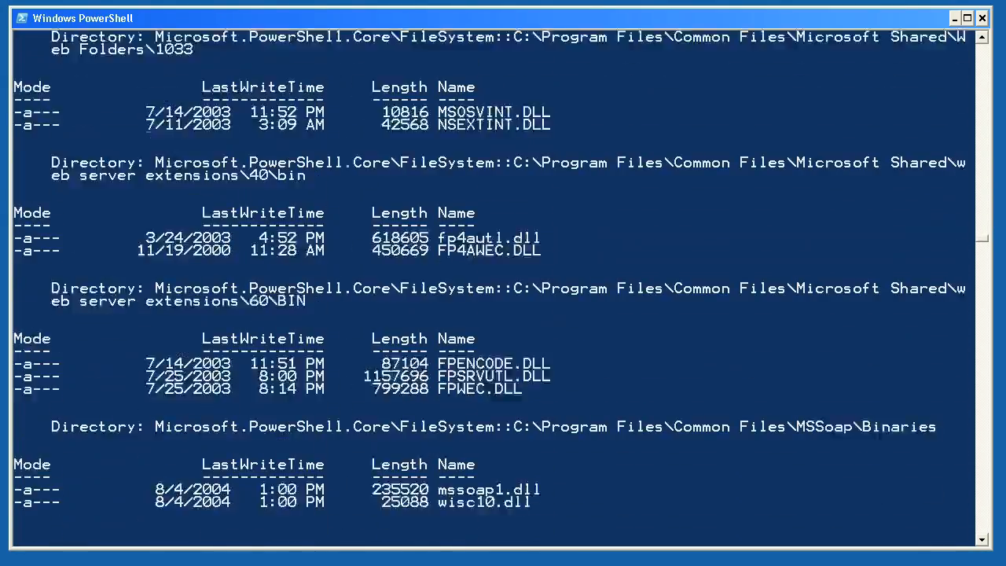
{"action": "scroll", "scroll_direction": "down", "scroll_amount": 3}
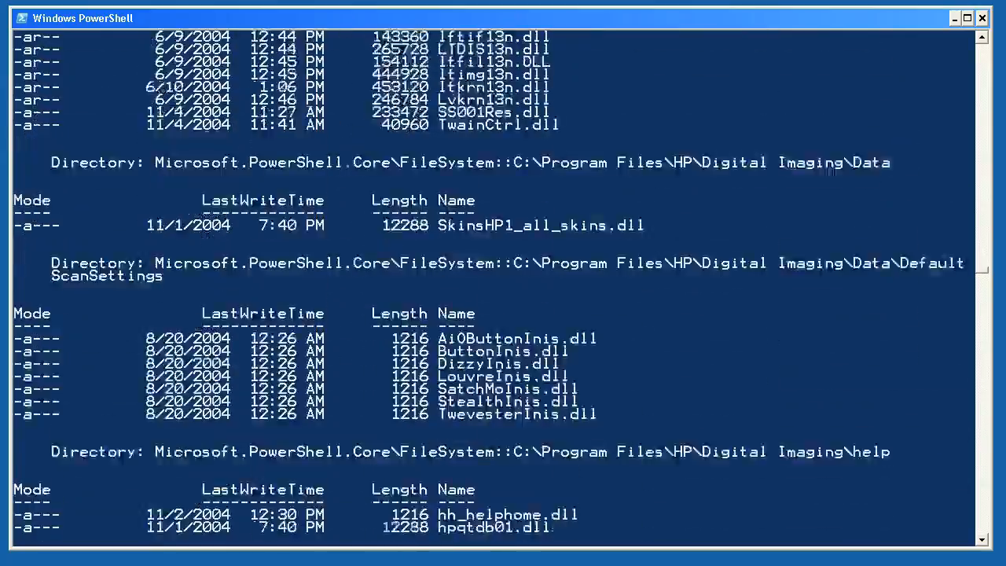
{"action": "scroll", "scroll_direction": "down", "scroll_amount": 3}
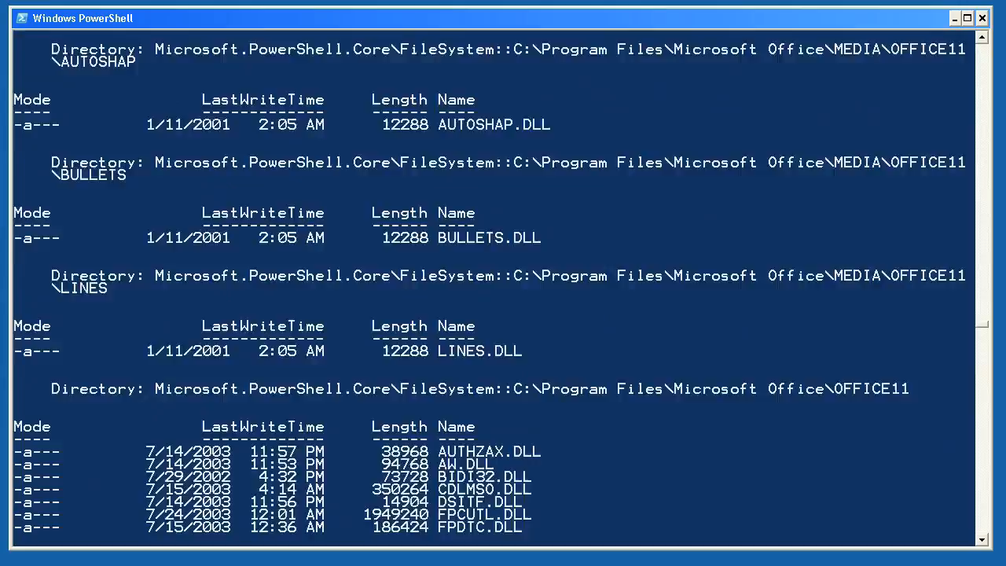
{"action": "scroll", "scroll_direction": "down", "scroll_amount": 3}
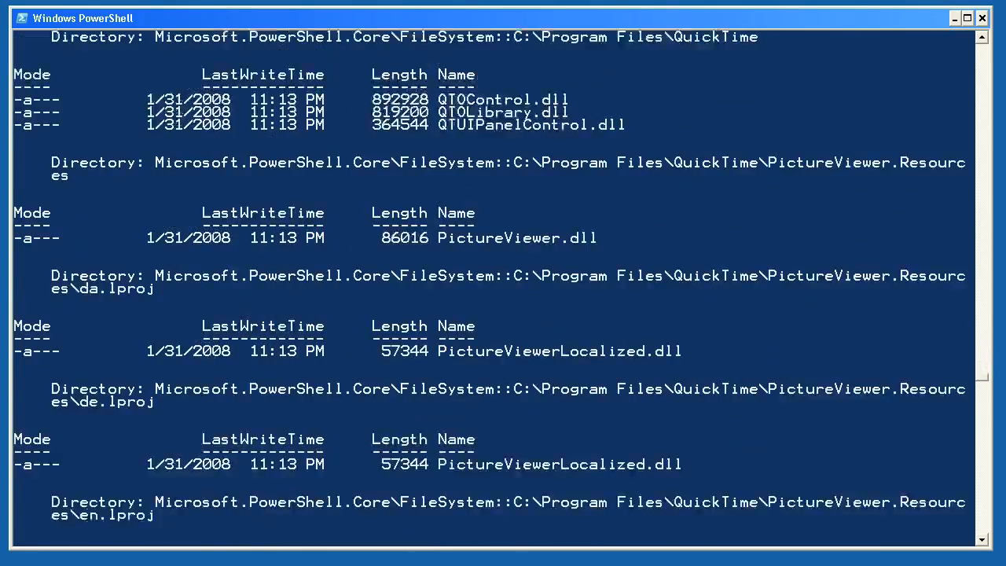
{"action": "scroll", "scroll_direction": "down", "scroll_amount": 3}
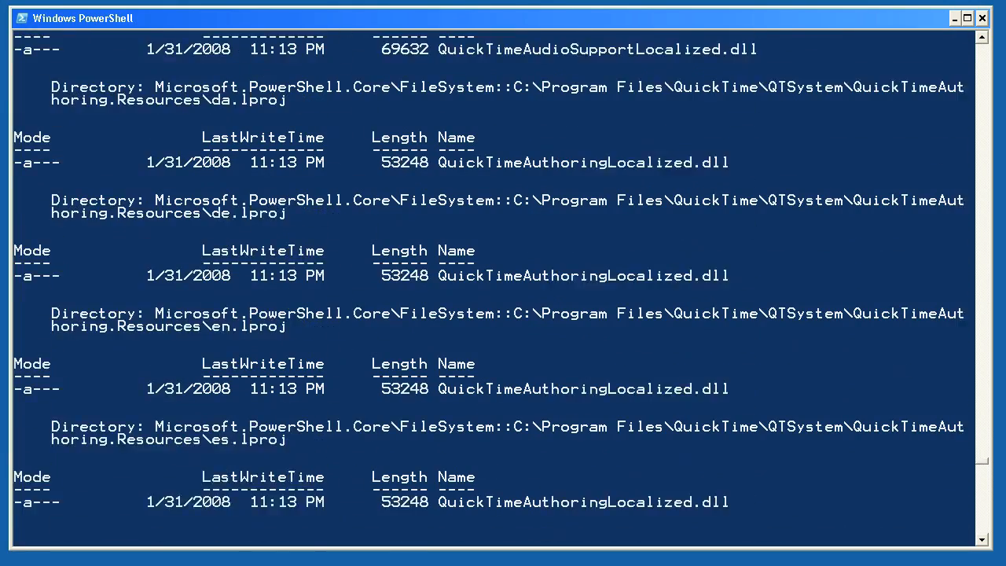
{"action": "scroll", "scroll_direction": "down", "scroll_amount": 3}
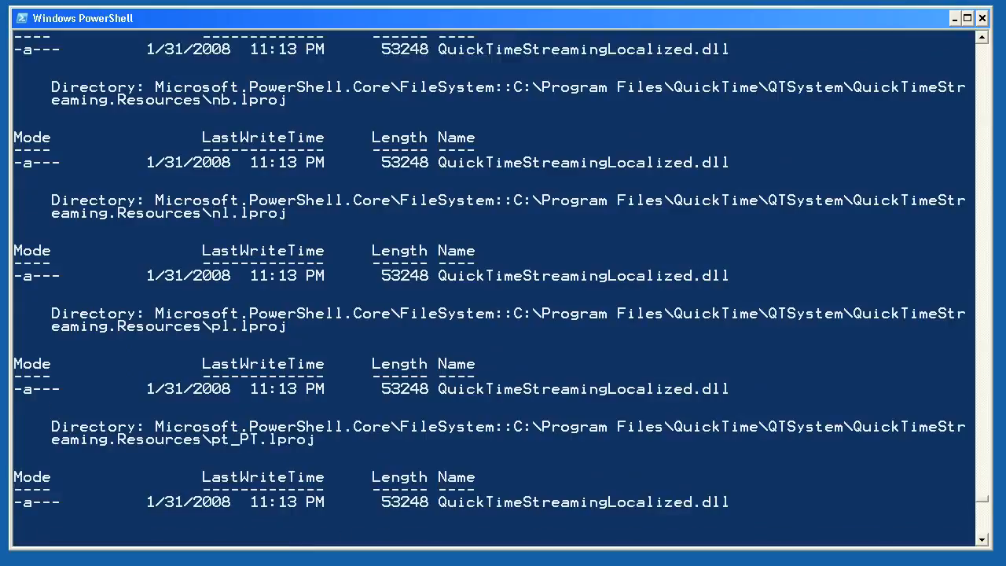
{"action": "scroll", "scroll_direction": "down", "scroll_amount": 3}
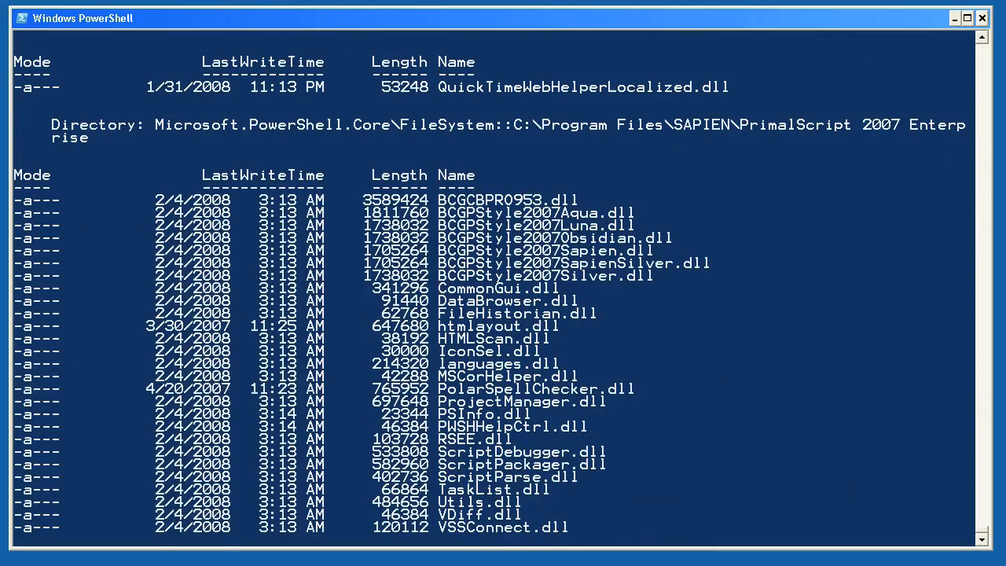
{"action": "scroll", "scroll_direction": "down", "scroll_amount": 3}
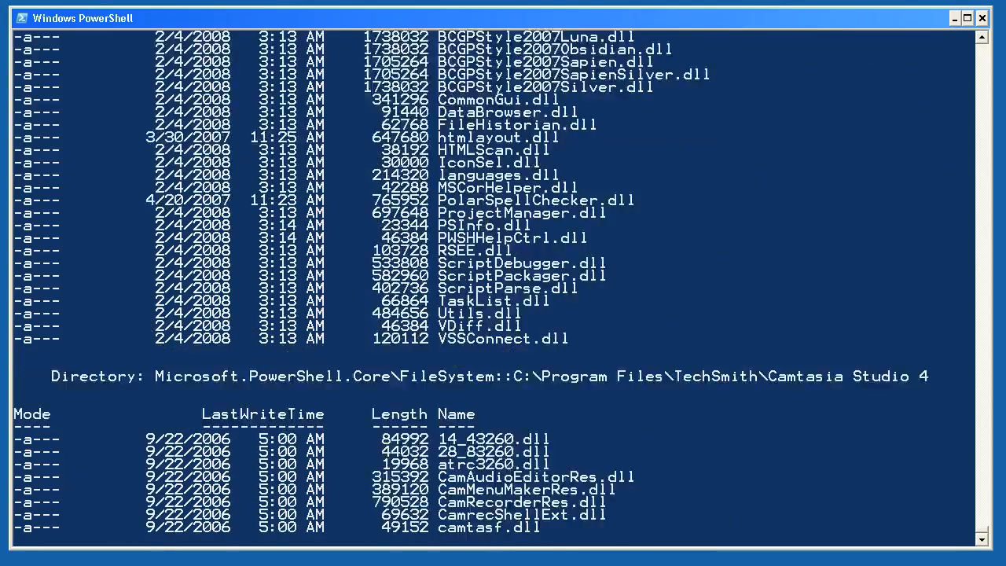
{"action": "scroll", "scroll_direction": "down", "scroll_amount": 3}
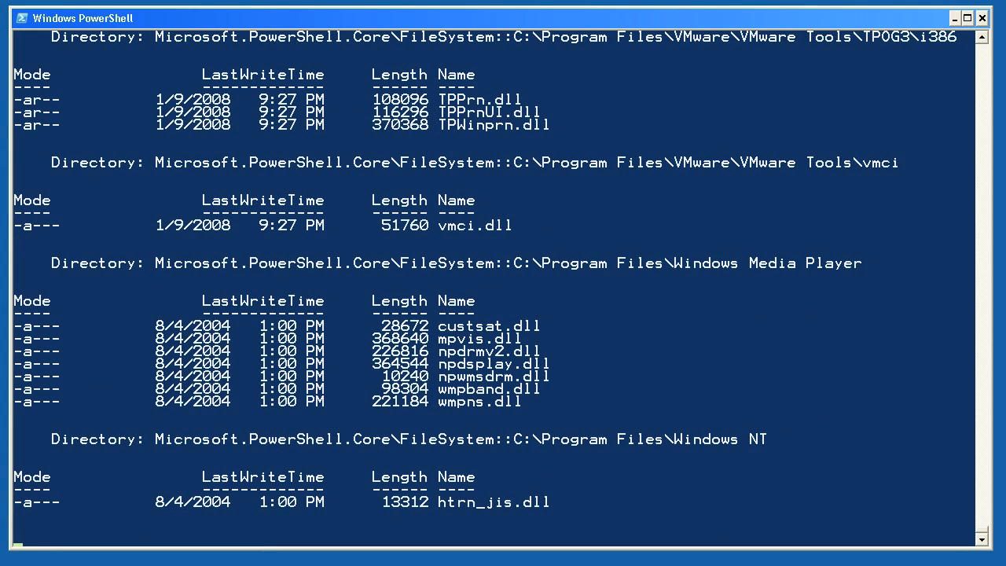
{"action": "scroll", "scroll_direction": "down", "scroll_amount": 3}
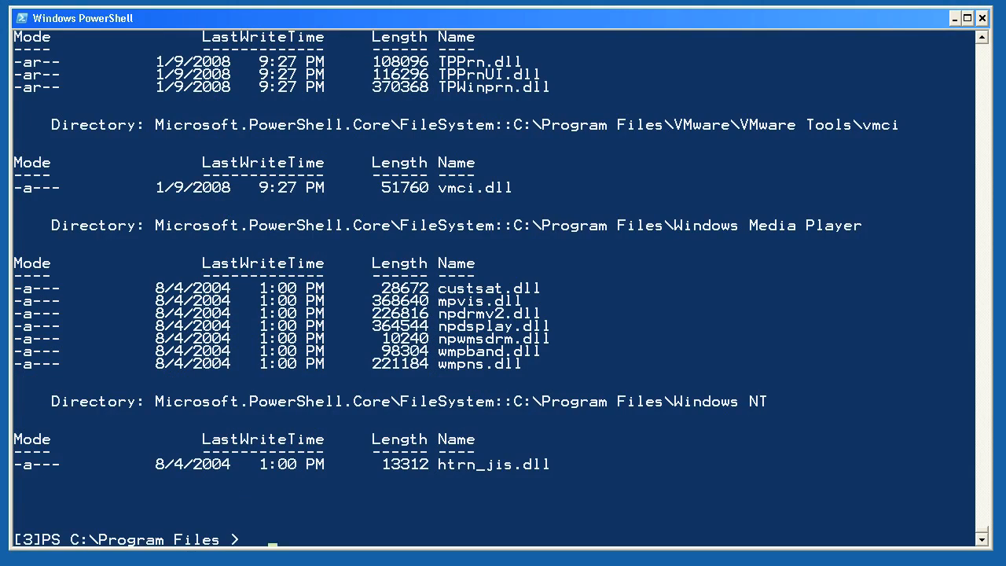
{"action": "type", "text": "gwmi win32_logicaldisk -filter \"drivetype=3\""}
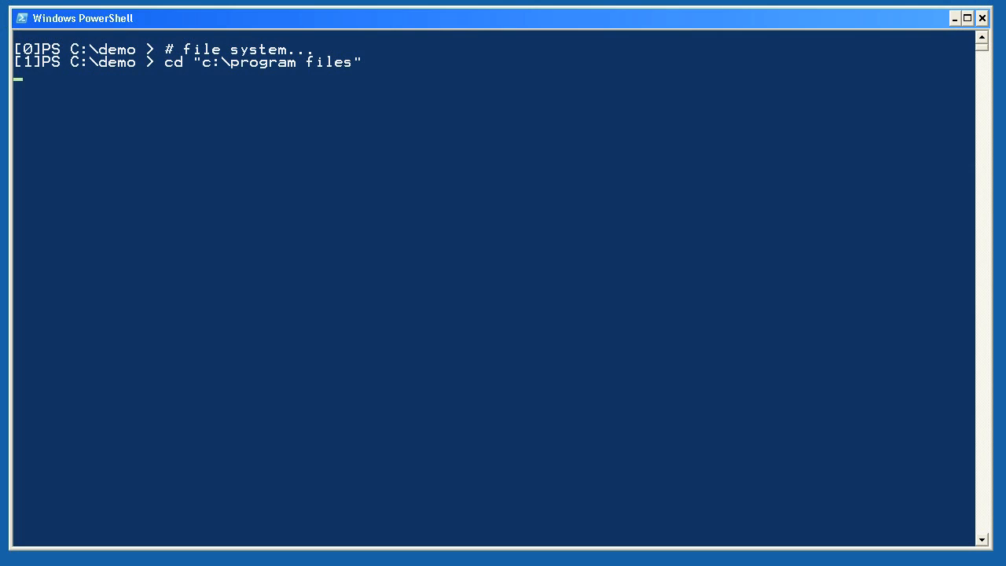
Run dir -recurse -include "*.dll" and scroll through the Apple Software Update results.
{"action": "type", "text": "dir -recurse -include \"*.dll\""}
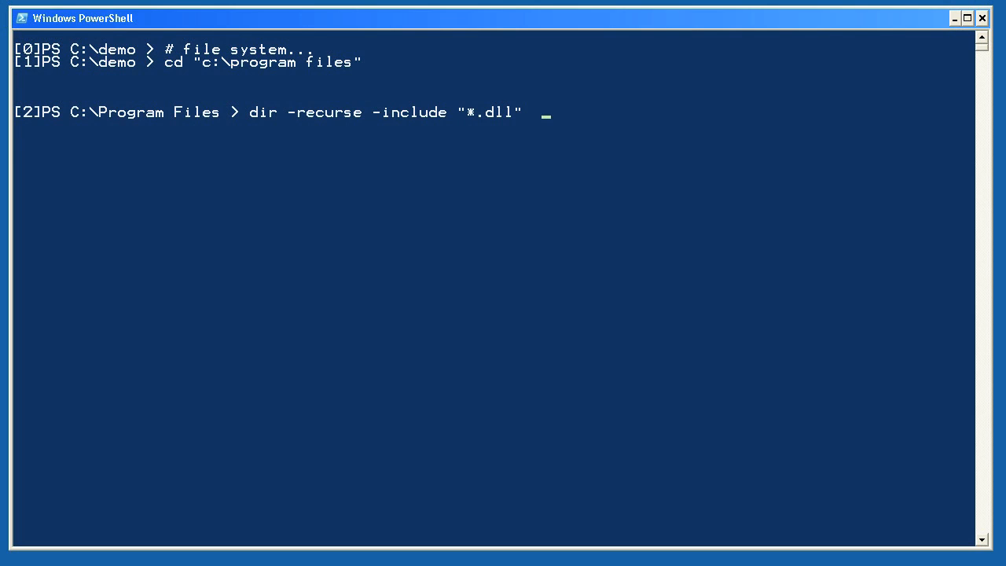
{"action": "key", "text": "Enter"}
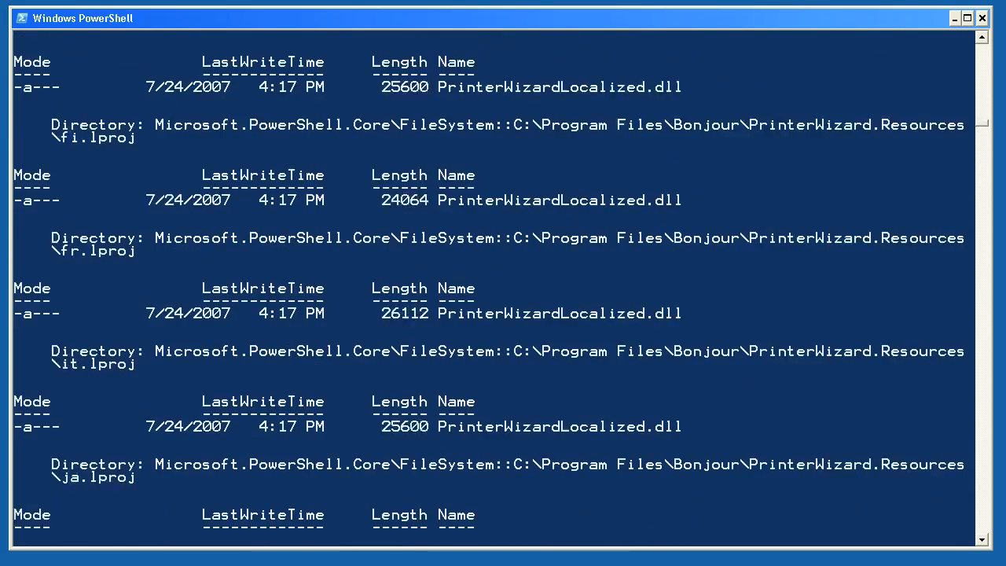
{"action": "scroll", "scroll_direction": "down", "scroll_amount": 3}
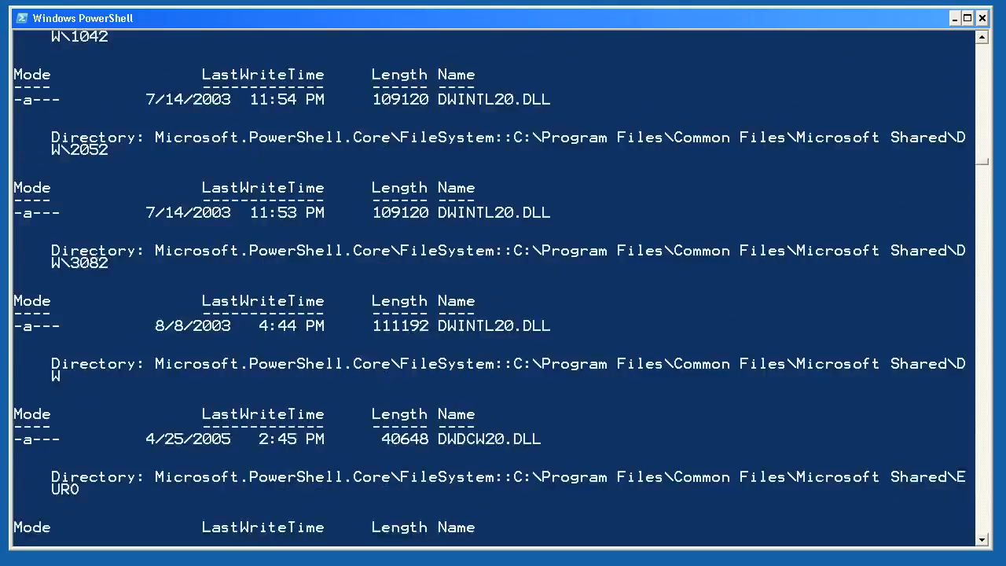
{"action": "scroll", "scroll_direction": "down", "scroll_amount": 3}
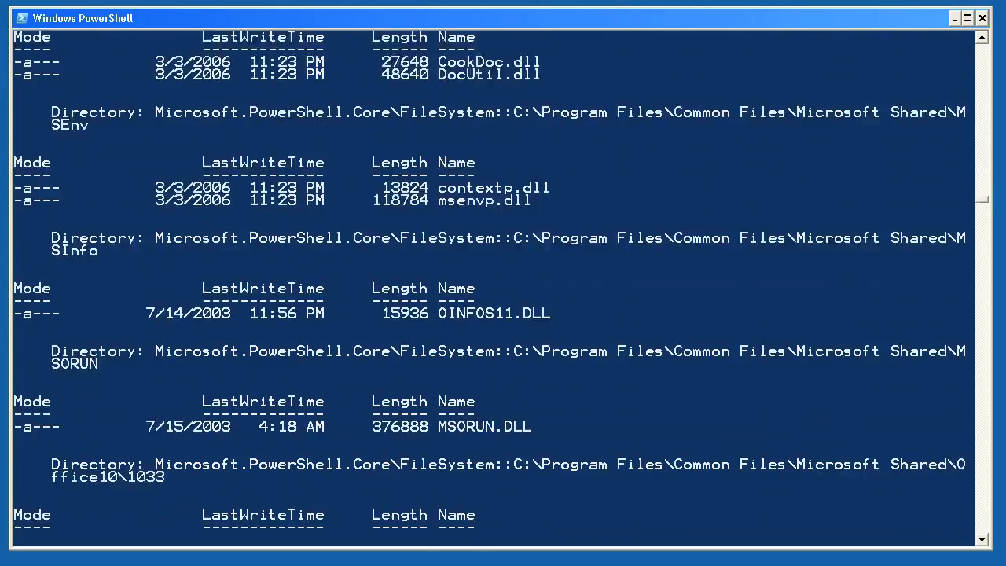
{"action": "scroll", "scroll_direction": "down", "scroll_amount": 3}
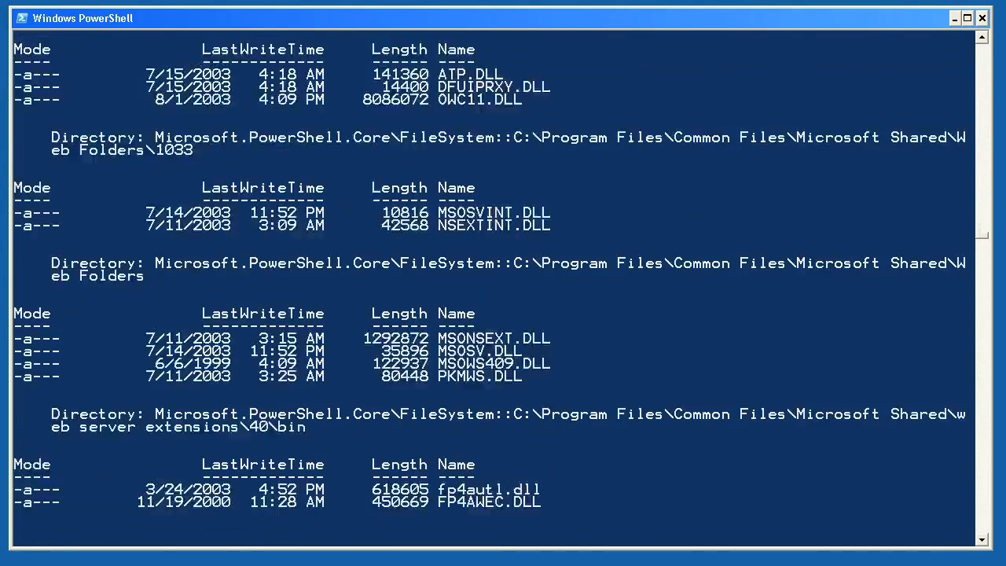
{"action": "scroll", "scroll_direction": "down", "scroll_amount": 3}
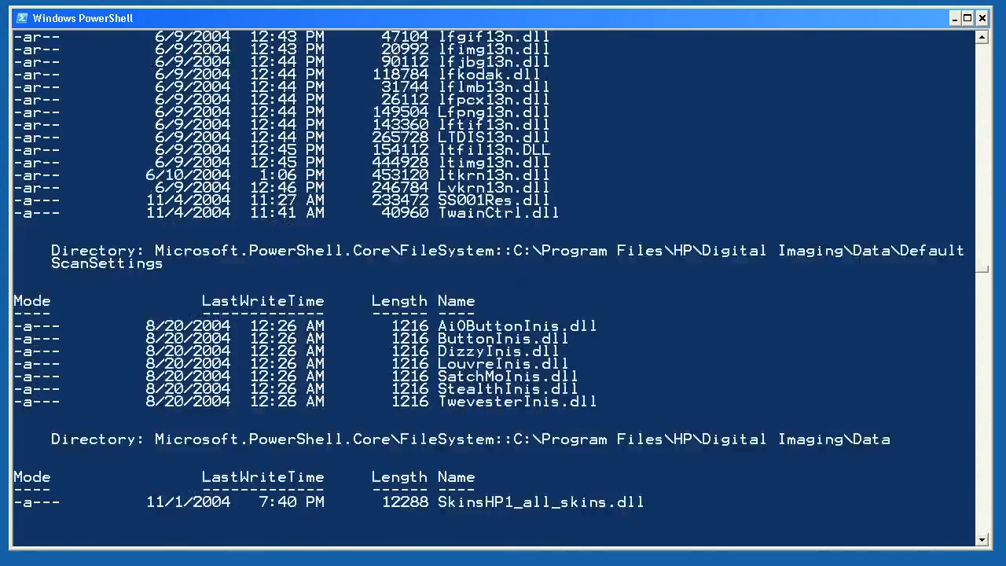
{"action": "scroll", "scroll_direction": "down", "scroll_amount": 3}
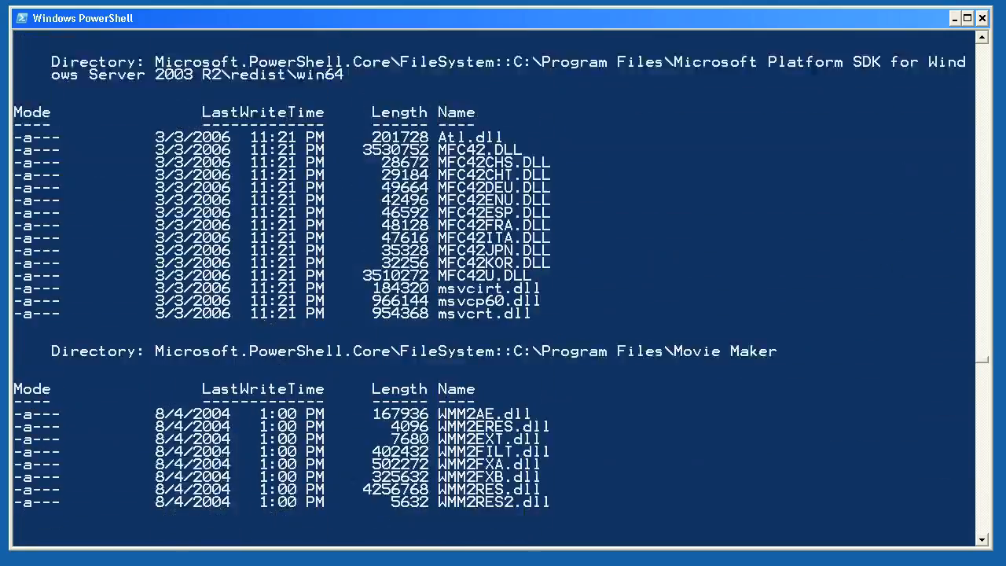
{"action": "scroll", "scroll_direction": "down", "scroll_amount": 3}
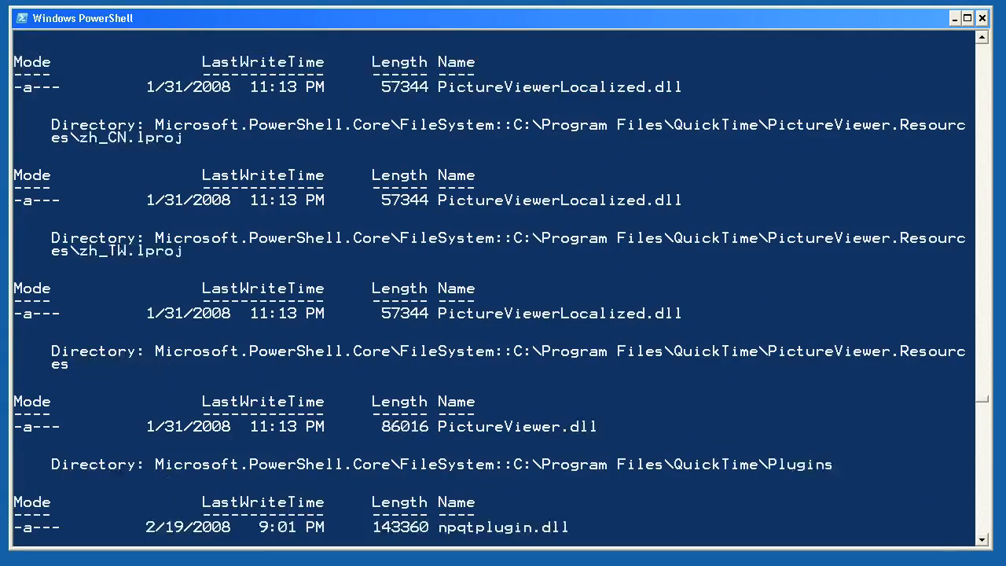
{"action": "scroll", "scroll_direction": "down", "scroll_amount": 3}
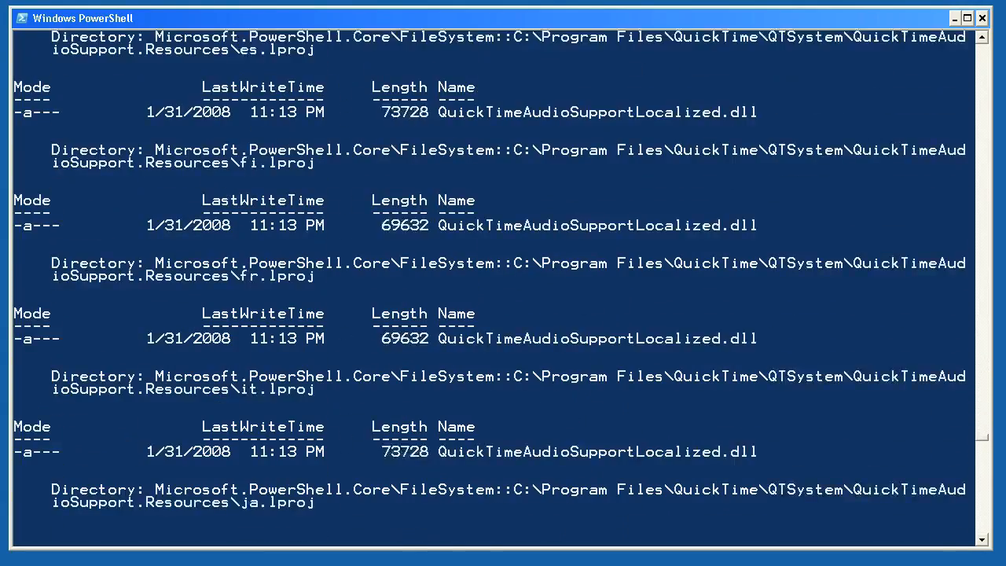
{"action": "scroll", "scroll_direction": "down", "scroll_amount": 3}
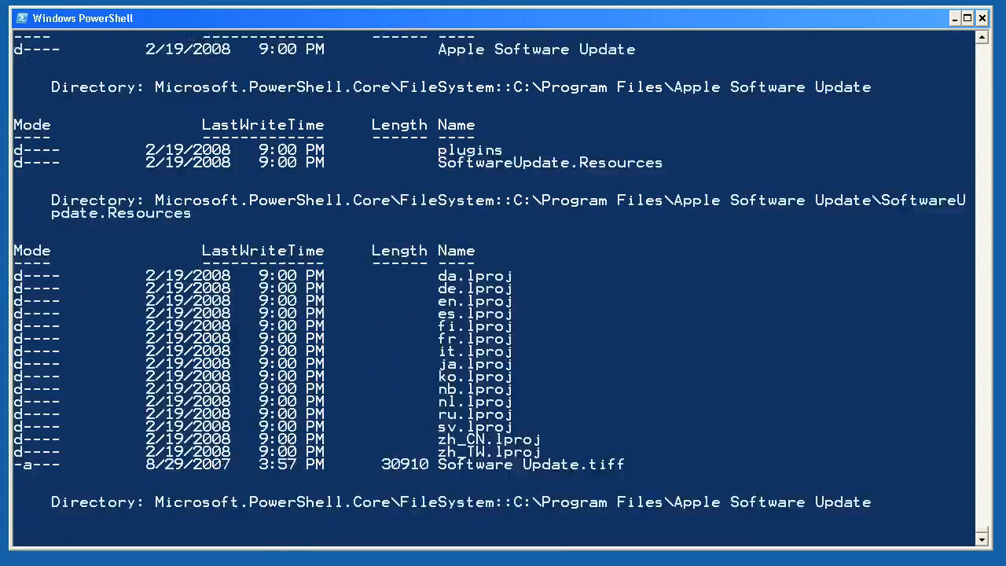
In hkcu:\software, run dir -recurse -include "*Microsoft*" and scroll the matching keys.
{"action": "scroll", "scroll_direction": "down", "scroll_amount": 3}
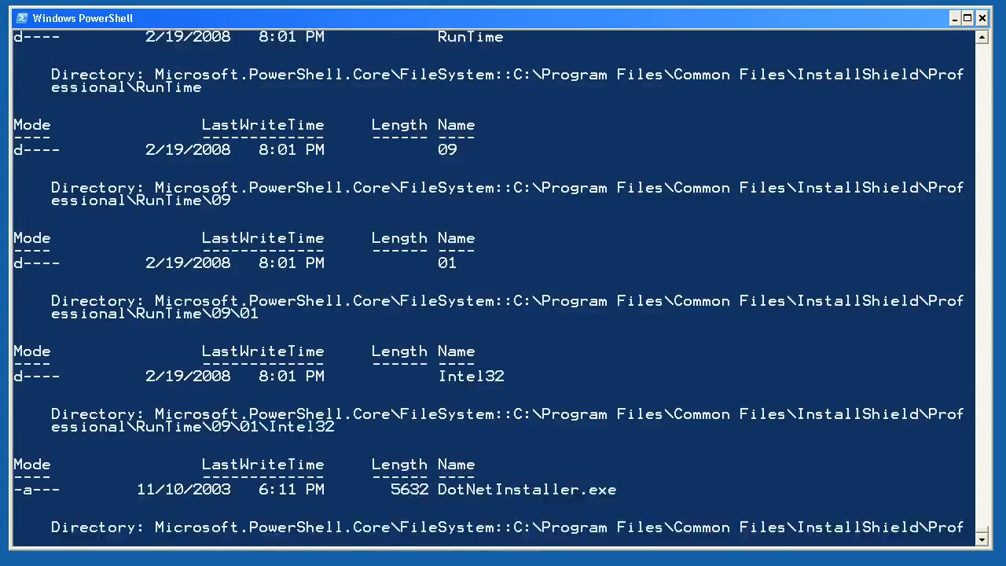
{"action": "scroll", "scroll_direction": "down", "scroll_amount": 3}
{"action": "type", "text": "cd hkcu:\\software"}
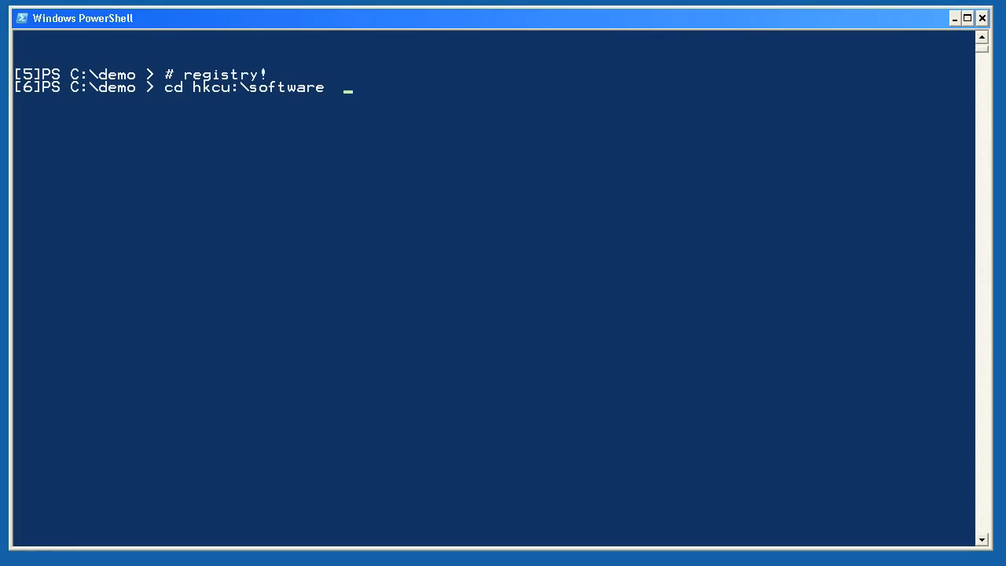
{"action": "type", "text": "dir -recurse -include \"*Microsoft*\""}
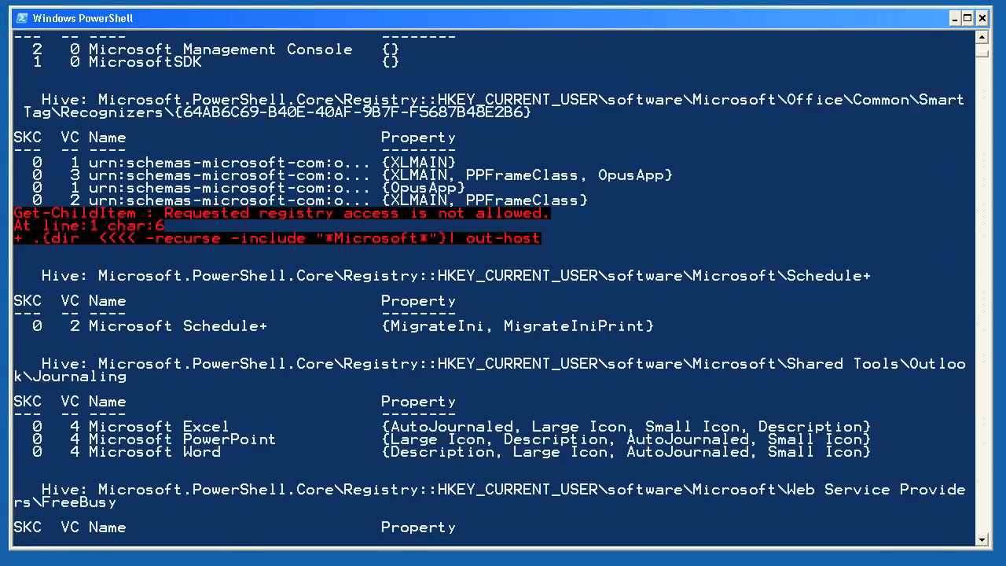
{"action": "scroll", "scroll_direction": "down", "scroll_amount": 3}
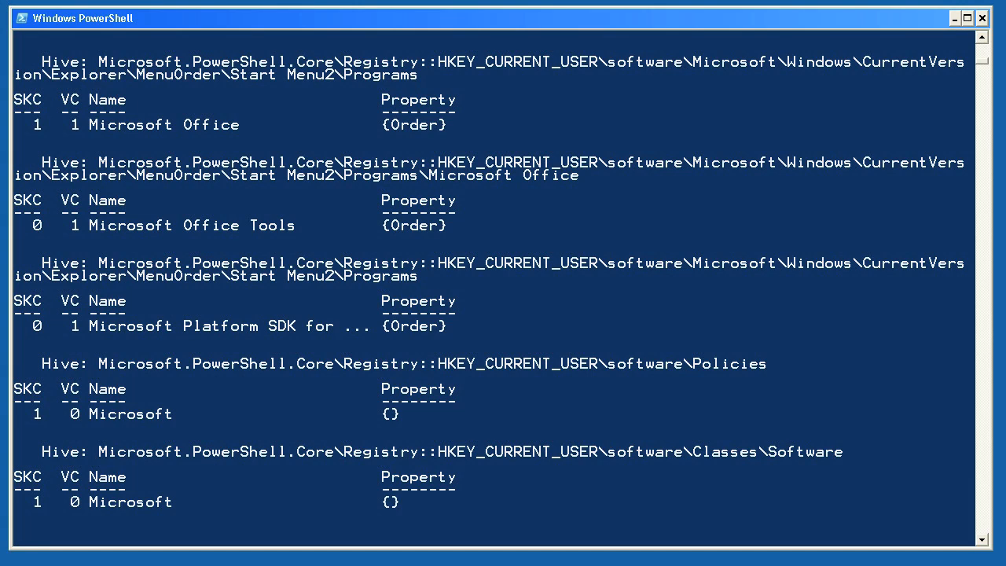
Run gsv -incl "W*" to list services whose names start with W.
{"action": "type", "text": "gsv -incl \"W*\""}
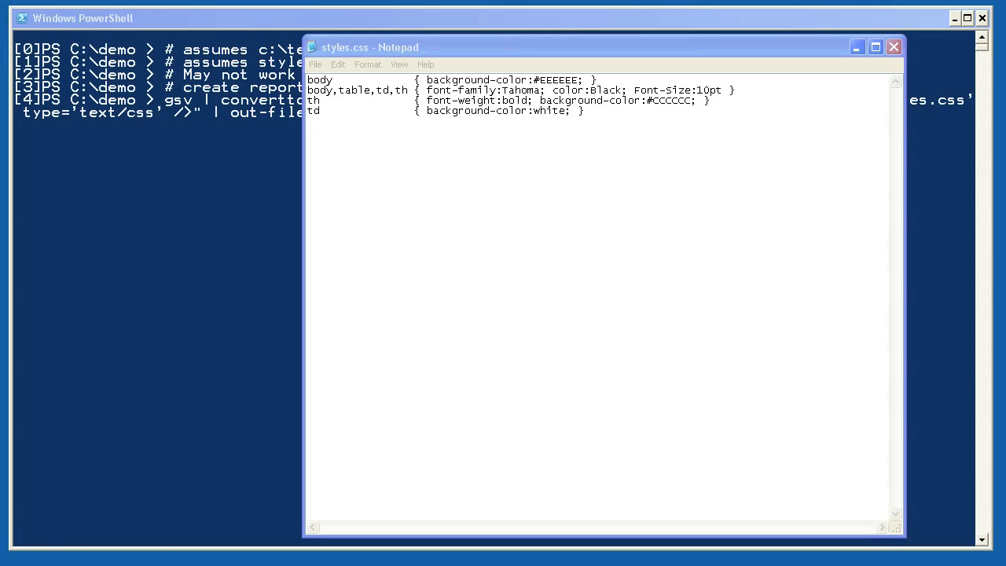
Bring the styles.css Notepad window forward and close it.
{"action": "left_click", "coordinate": [550, 48]}
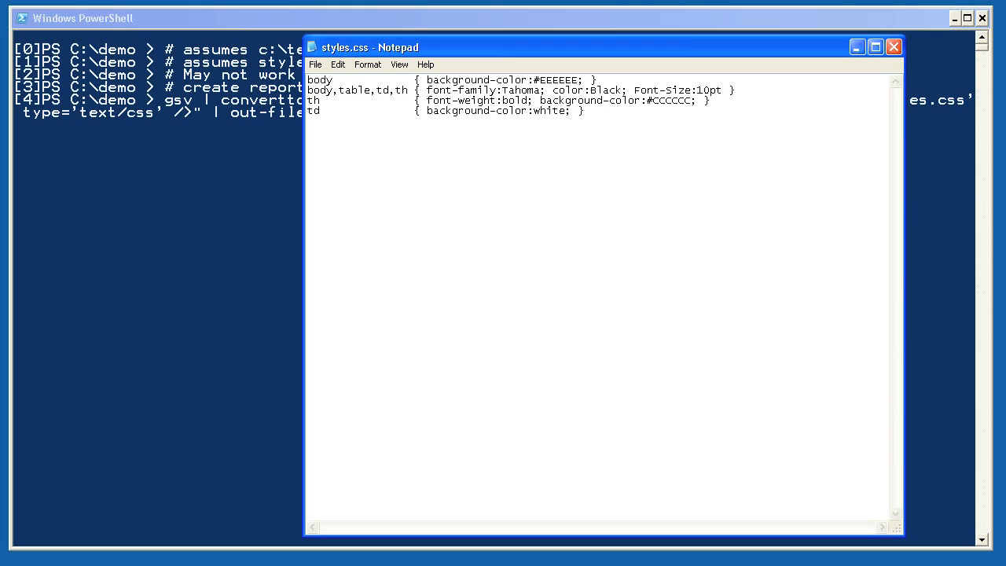
{"action": "left_click", "coordinate": [893, 47]}
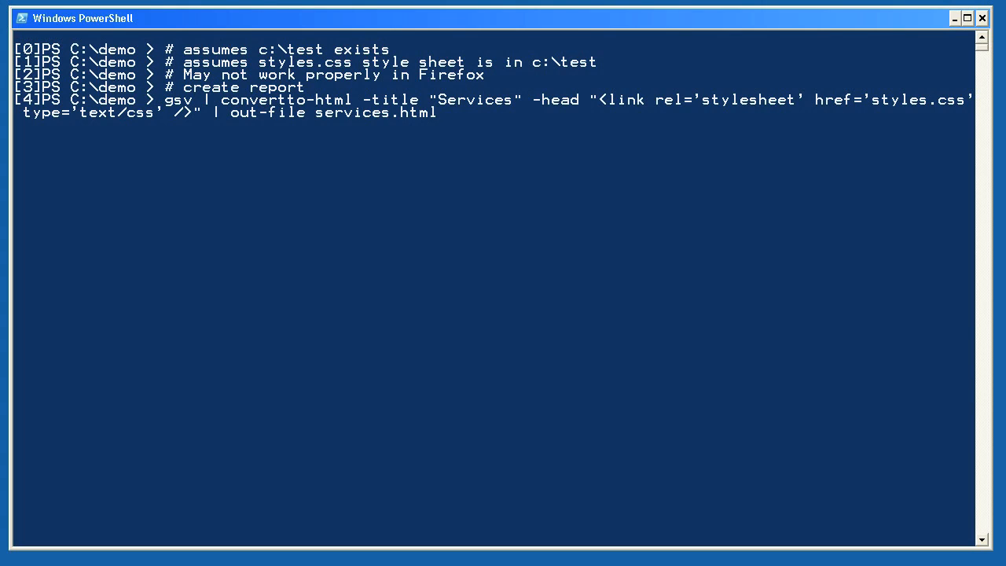
Run the convertto-html command to write the Services report to services.html.
{"action": "key", "text": "enter"}
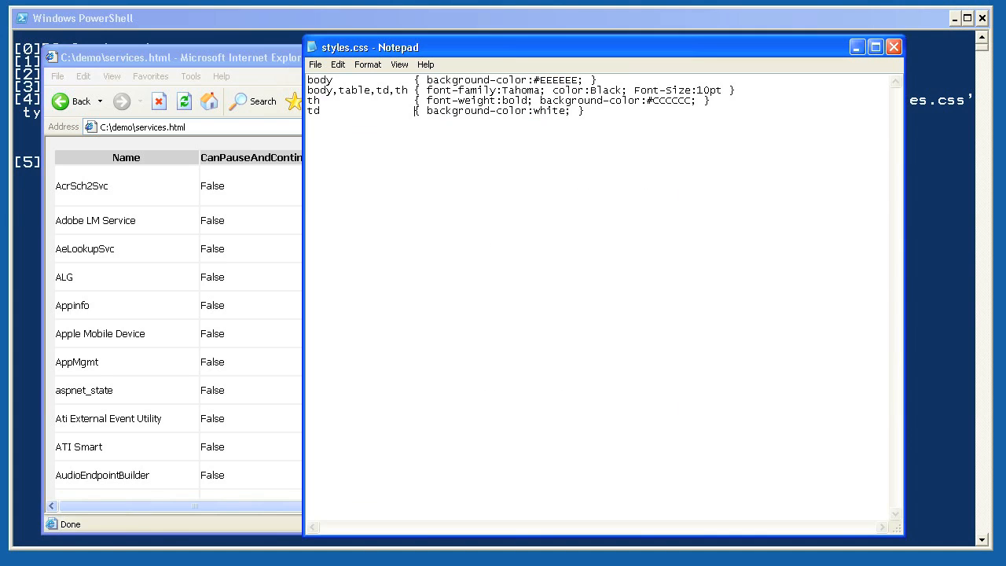
Bring the Internet Explorer services report forward and drag to adjust its window.
{"action": "left_click", "coordinate": [180, 56]}
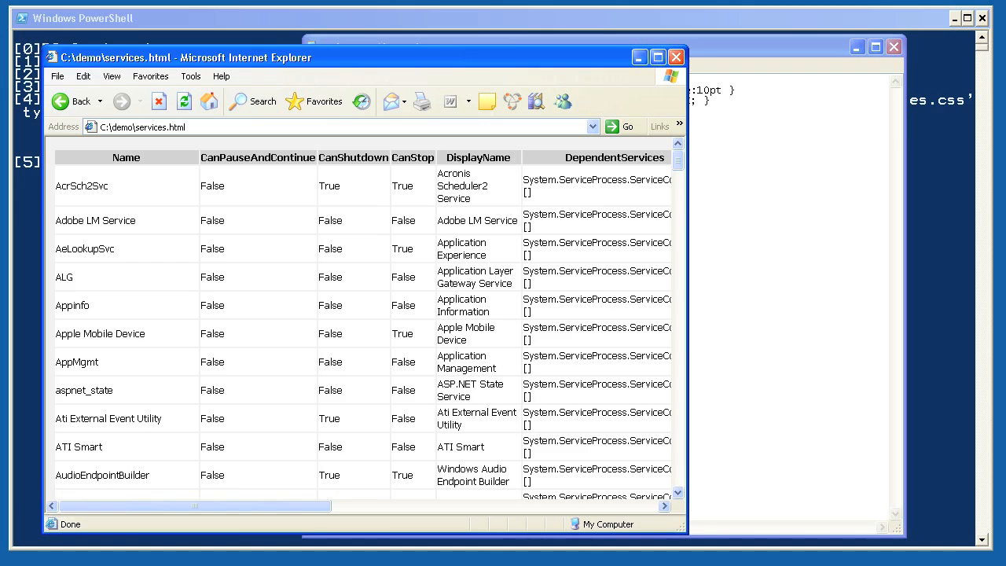
{"action": "left_click_drag", "start_coordinate": [189, 505], "coordinate": [416, 505]}
{"action": "type", "text": "Dir C:\\Windows\\System32 -filter \"*.dll\""}
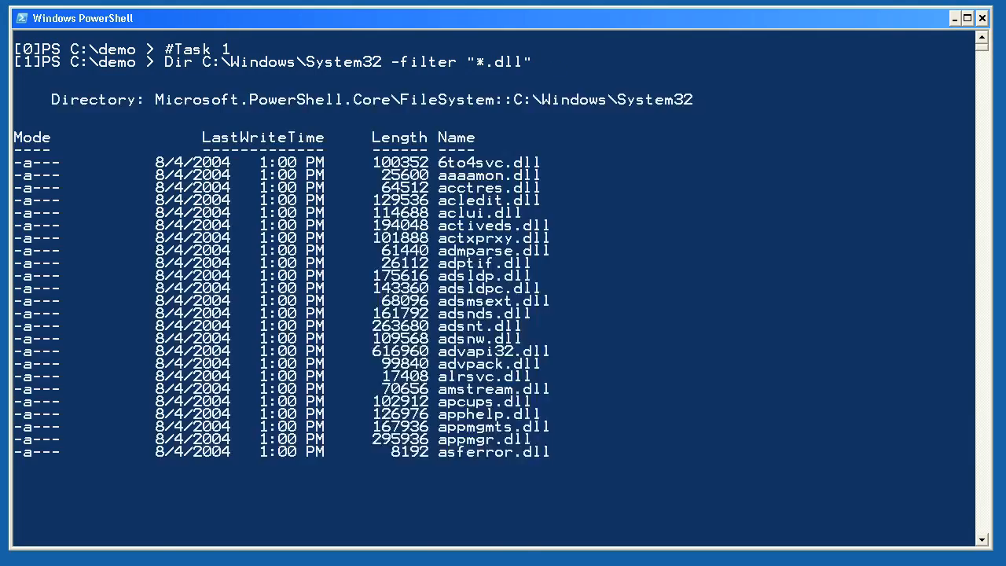
Scroll the System32 DLL output, then select the Running Processes report title.
{"action": "scroll", "scroll_direction": "down", "scroll_amount": 3}
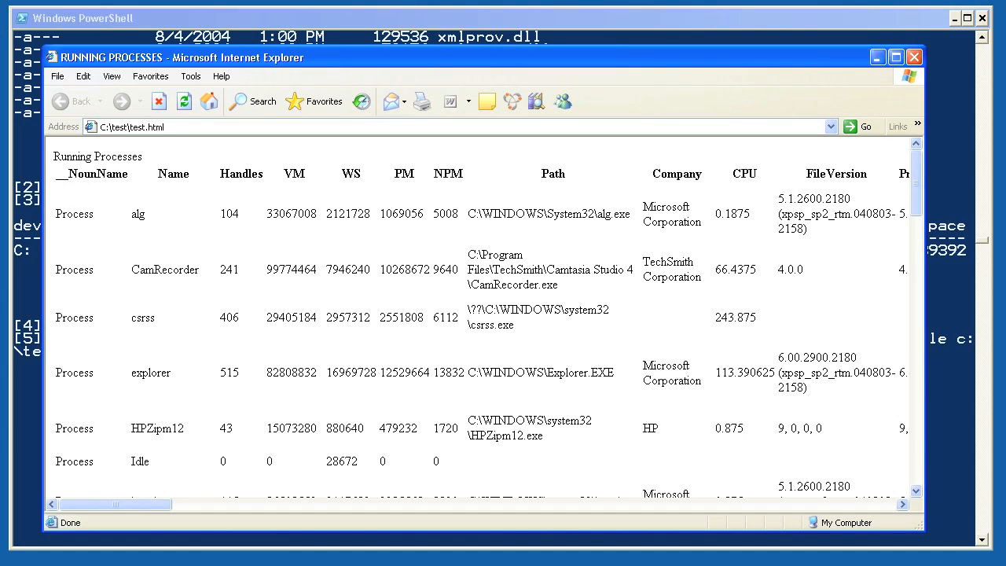
{"action": "double_click", "coordinate": [98, 155]}
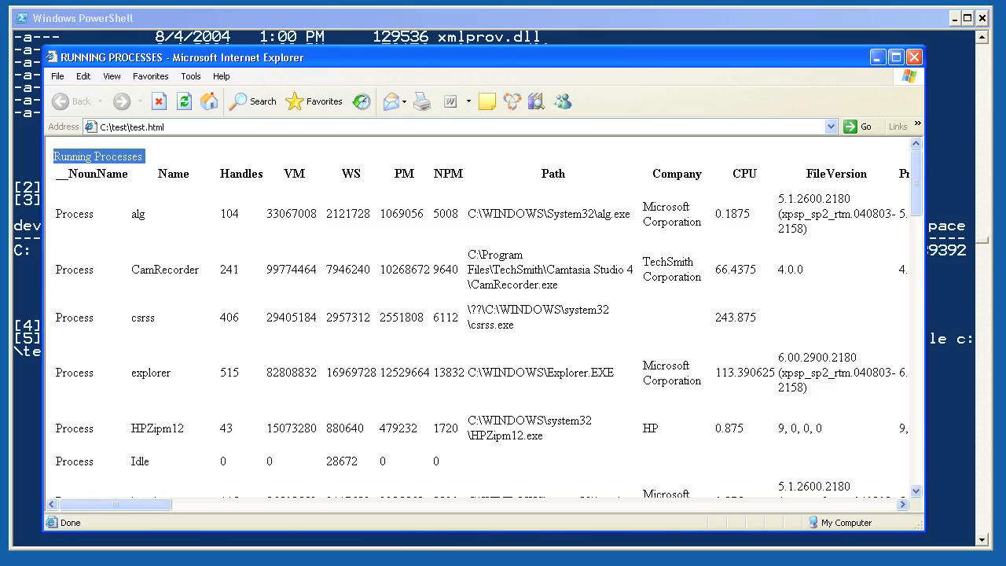